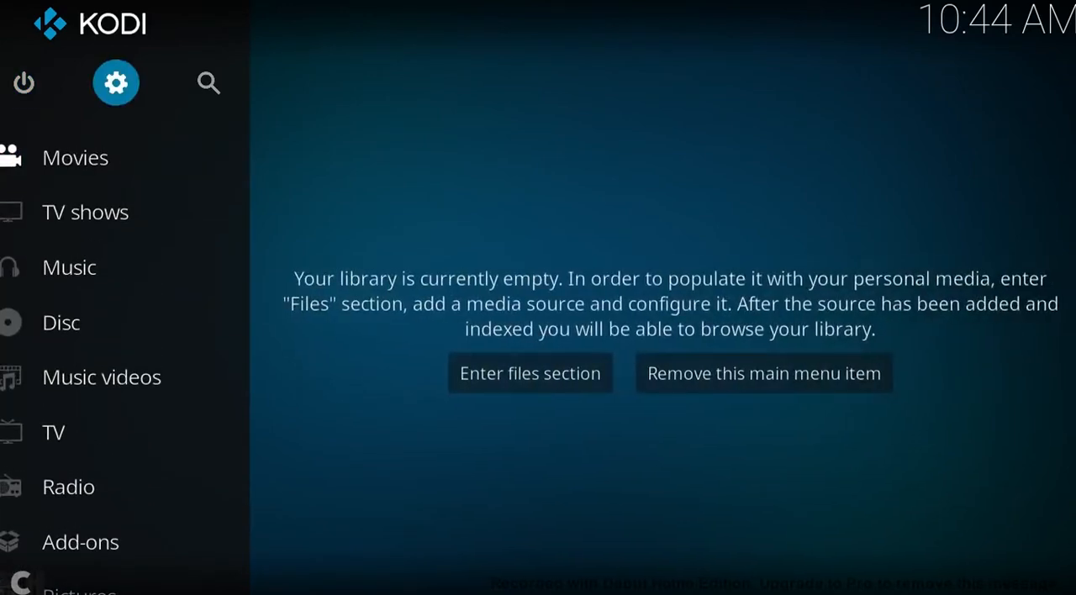
From the home screen, go into Settings and the File manager to add a source.
{"action": "left_click", "coordinate": [116, 82]}
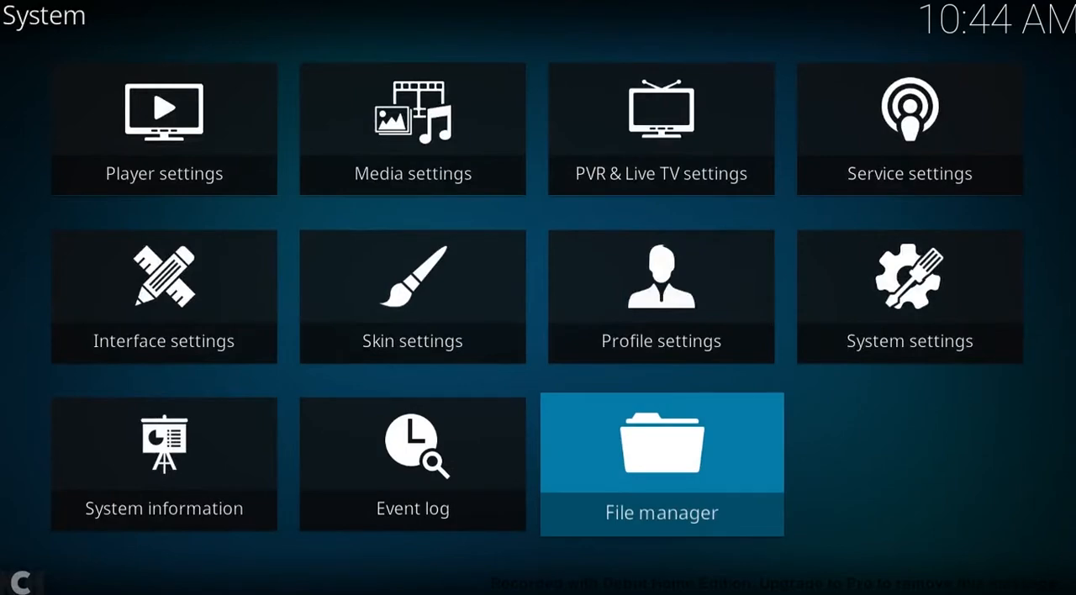
{"action": "left_click", "coordinate": [662, 464]}
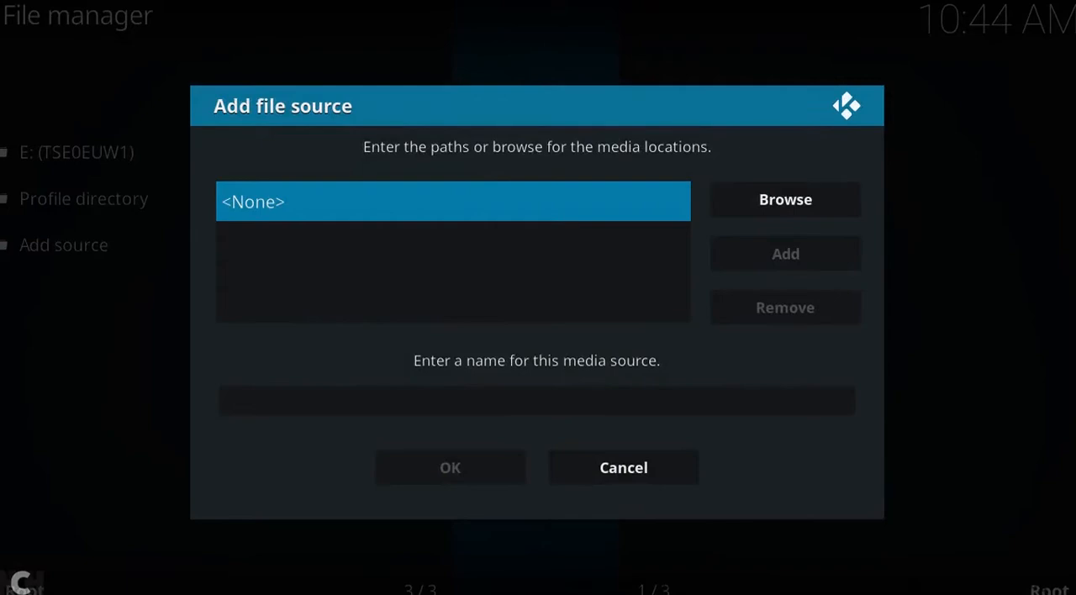
{"action": "left_click", "coordinate": [452, 201]}
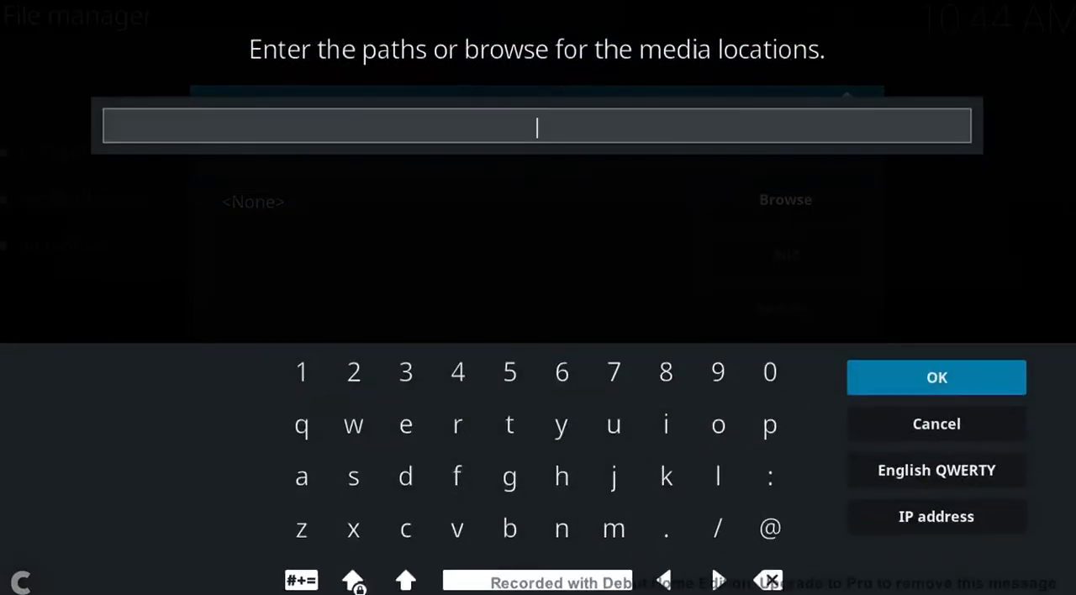
{"action": "type", "text": "http:"}
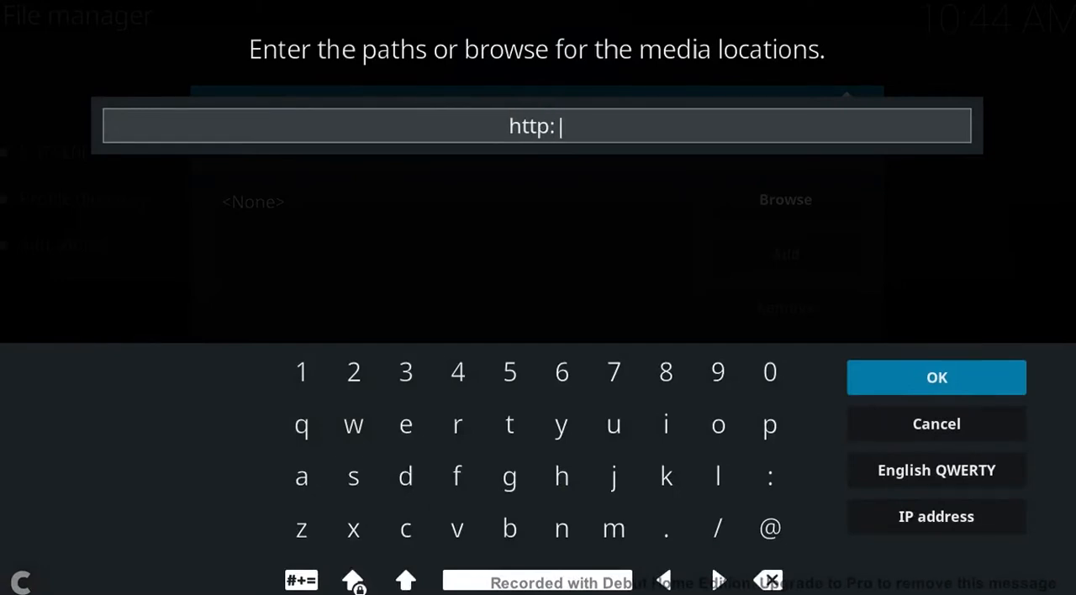
{"action": "left_click", "coordinate": [717, 528]}
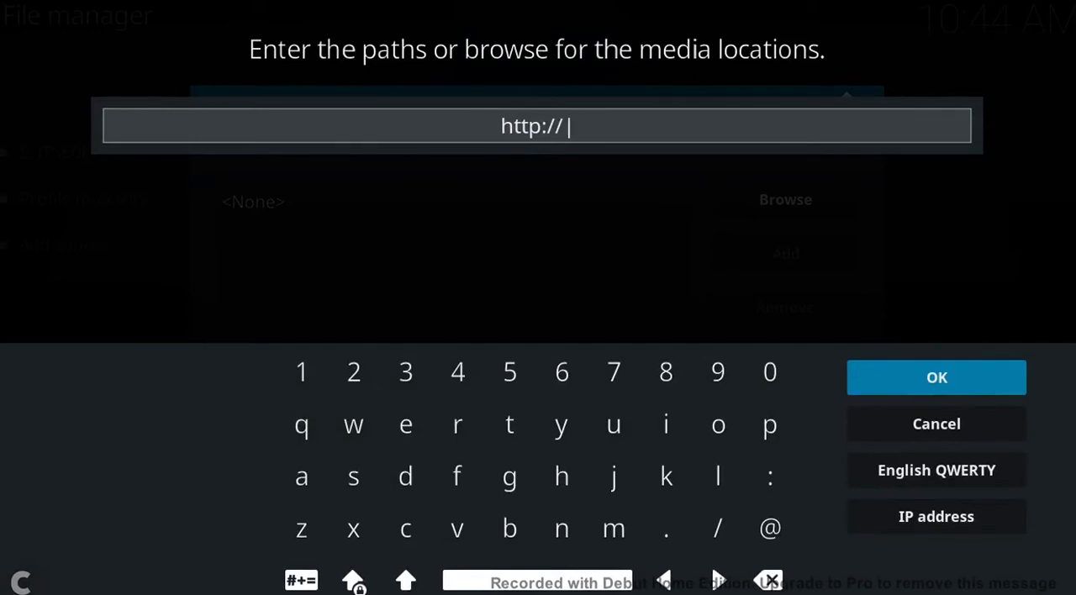
{"action": "type", "text": "samwich.c"}
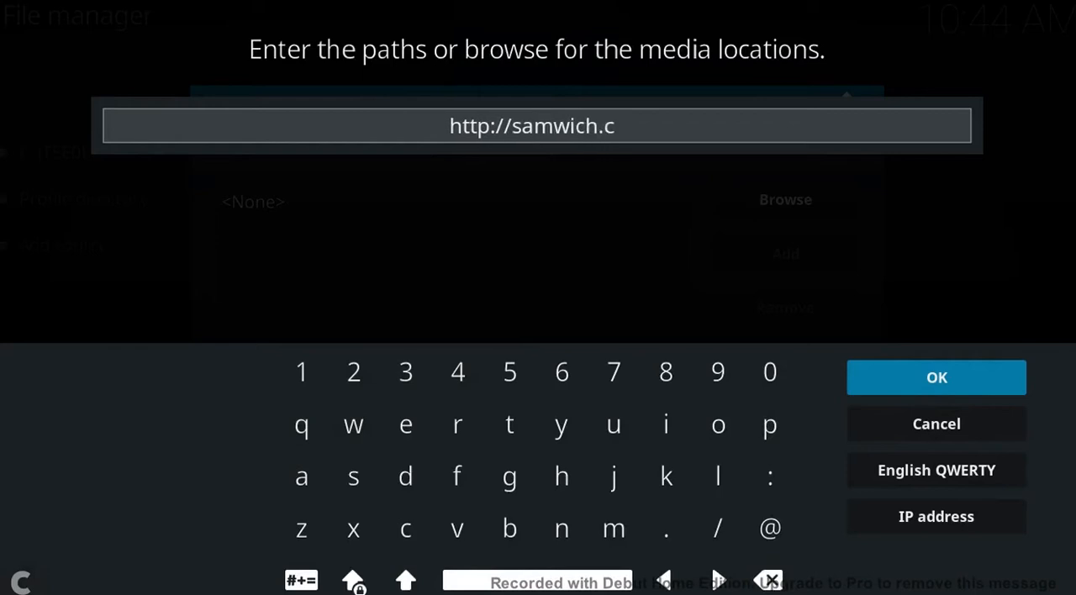
{"action": "type", "text": "o.uk/"}
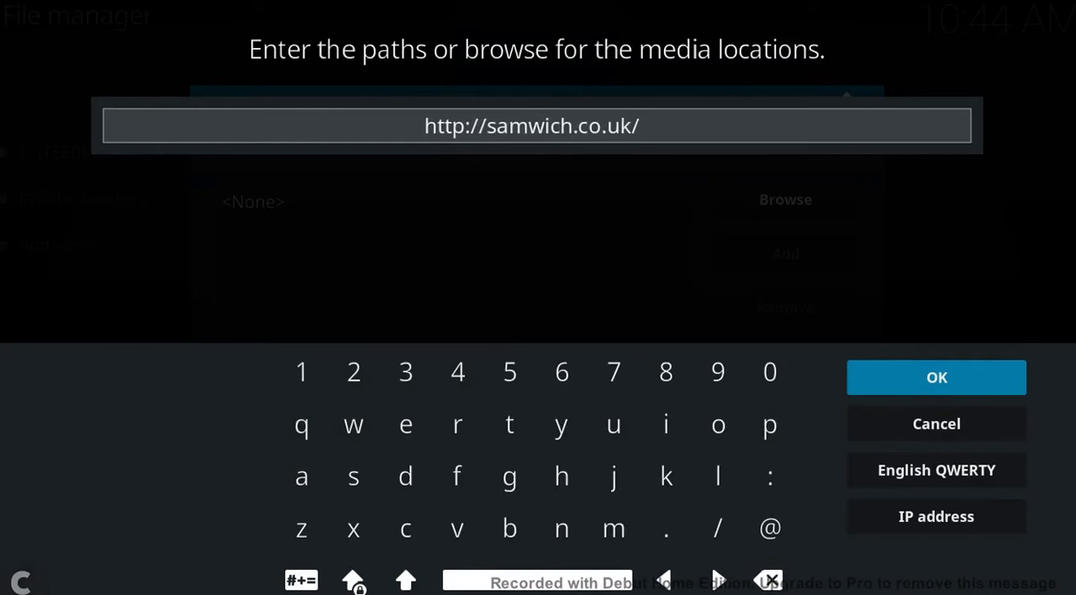
{"action": "type", "text": "expanse"}
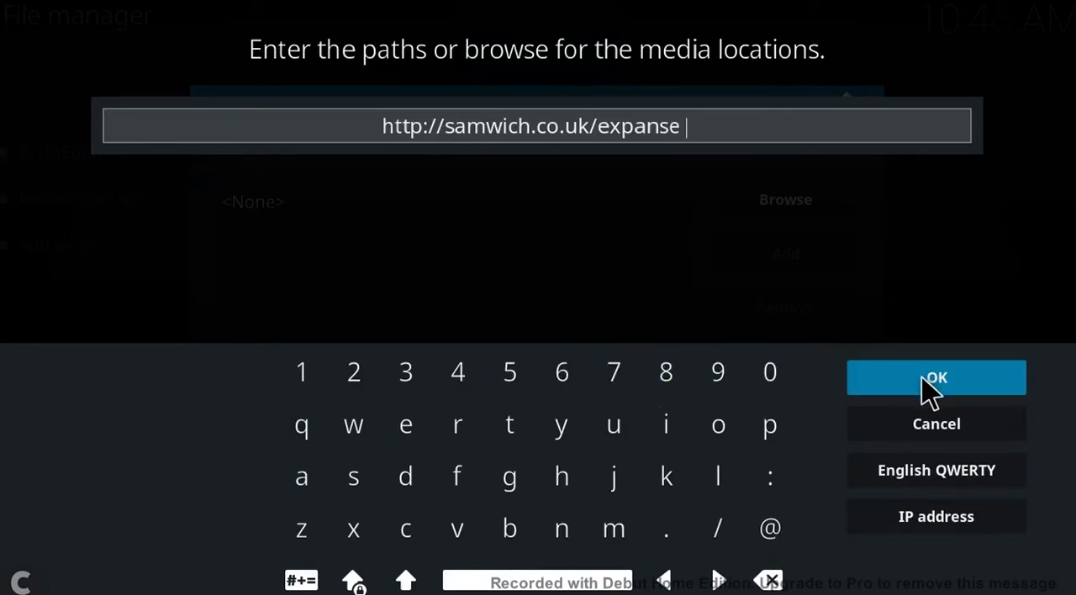
{"action": "left_click", "coordinate": [936, 376]}
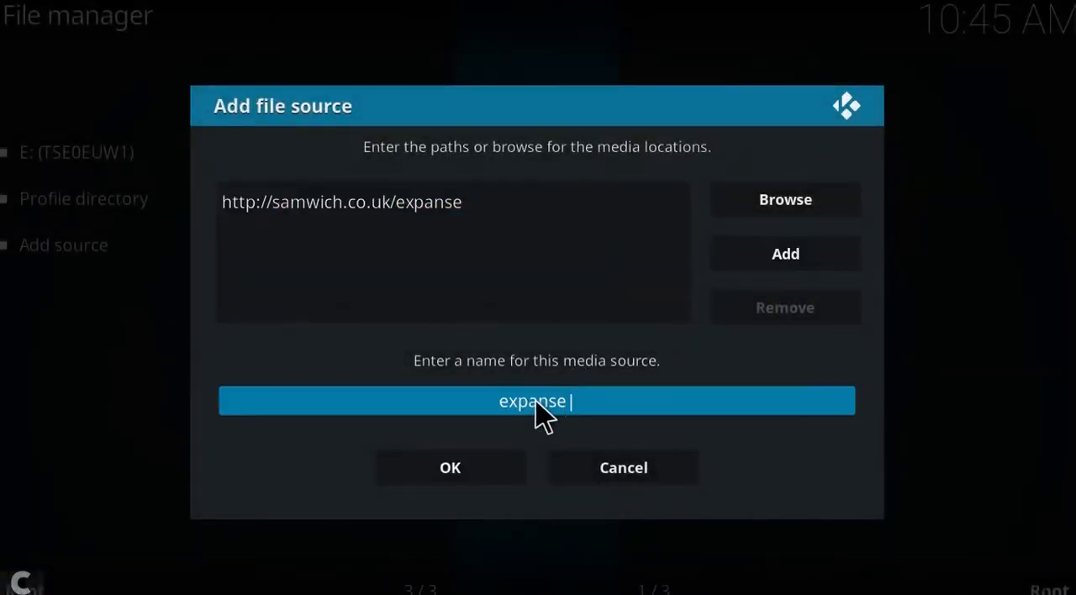
{"action": "mouse_move", "coordinate": [449, 467]}
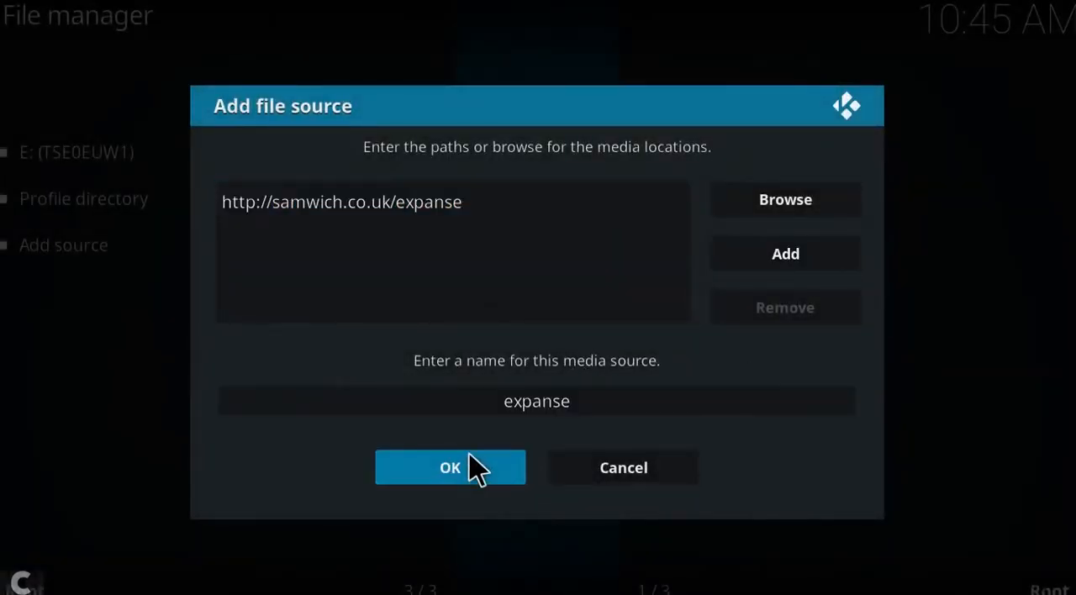
{"action": "left_click", "coordinate": [449, 467]}
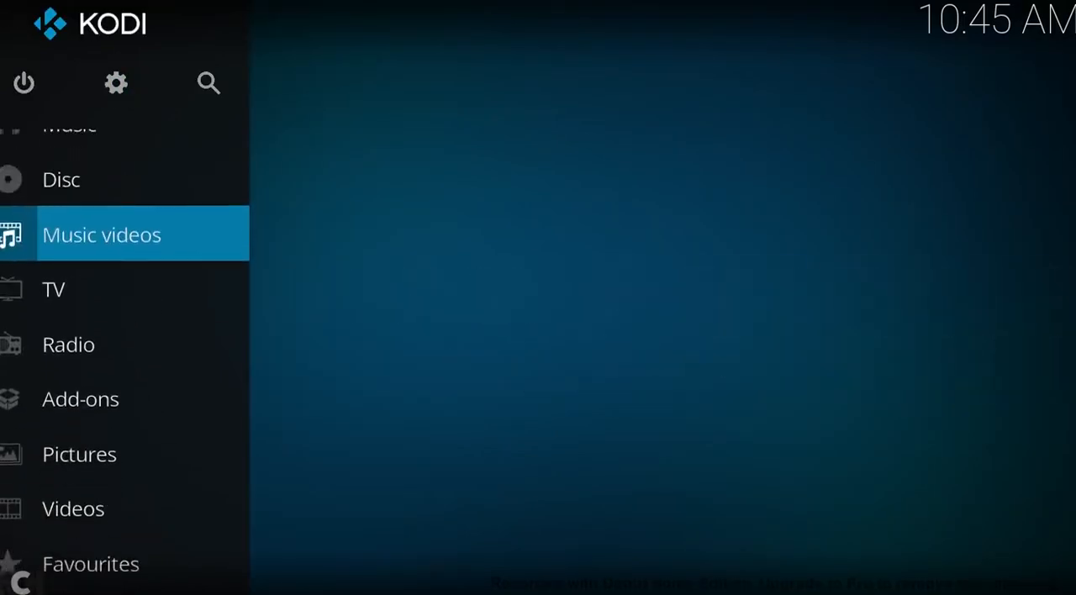
Enable Unknown sources in the add-on settings and accept the warning.
{"action": "left_click", "coordinate": [80, 399]}
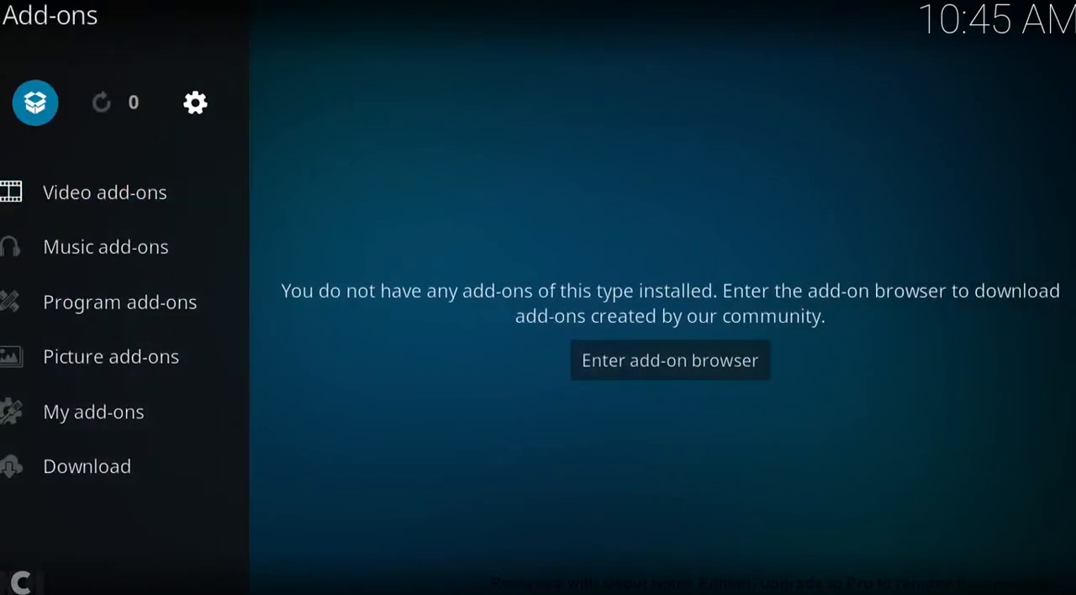
{"action": "left_click", "coordinate": [670, 359]}
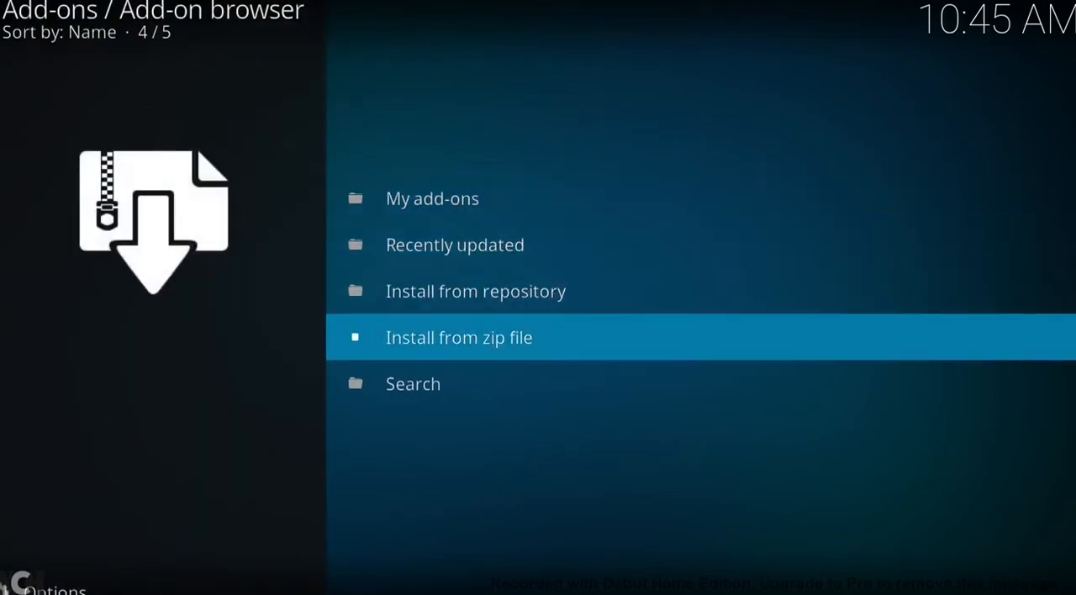
{"action": "left_click", "coordinate": [459, 337]}
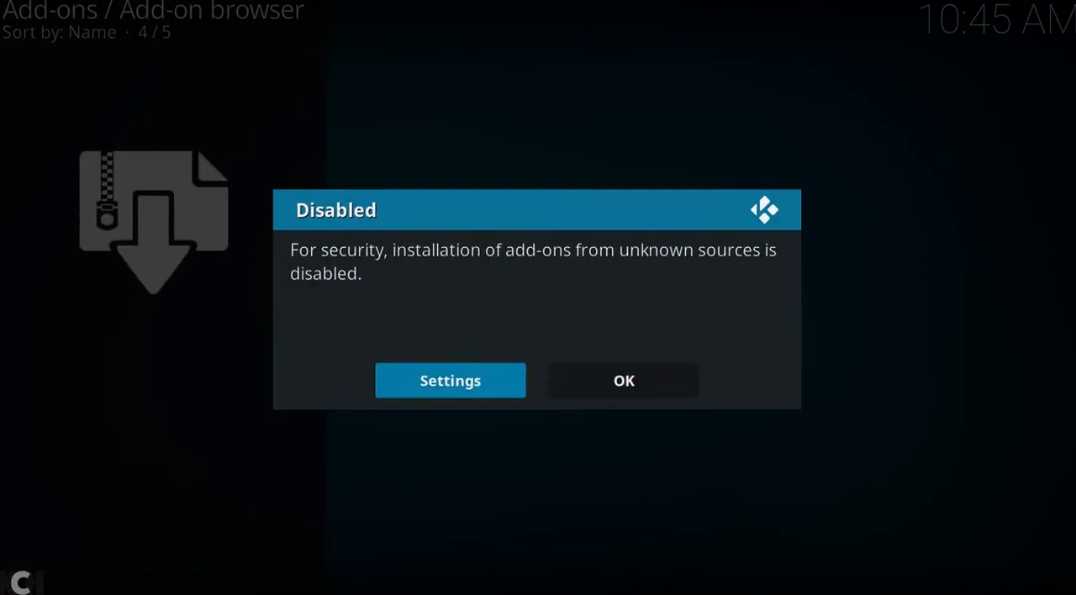
{"action": "left_click", "coordinate": [450, 380]}
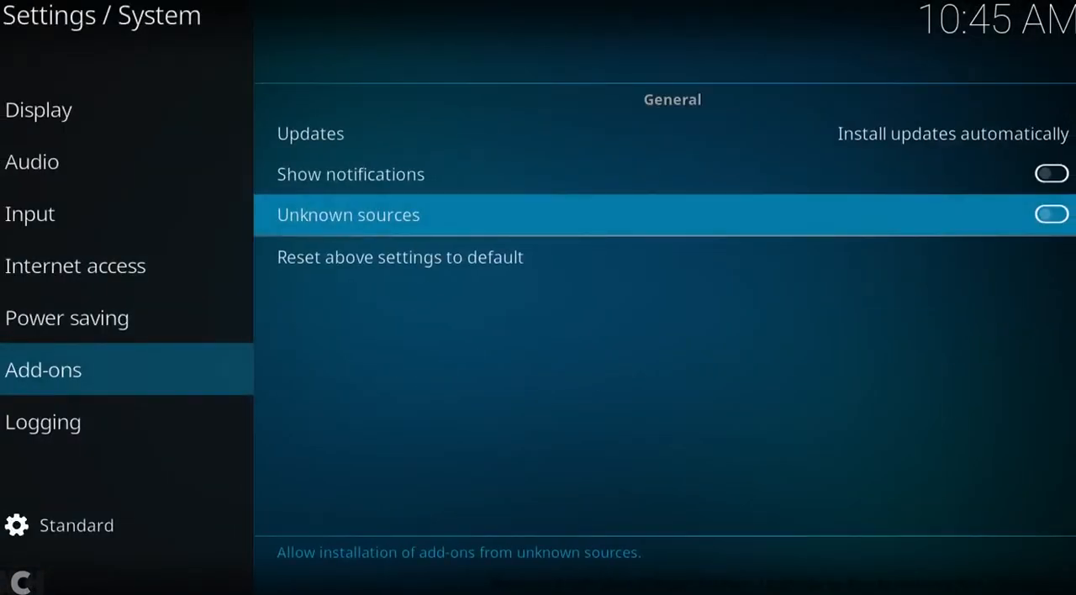
{"action": "left_click", "coordinate": [1051, 214]}
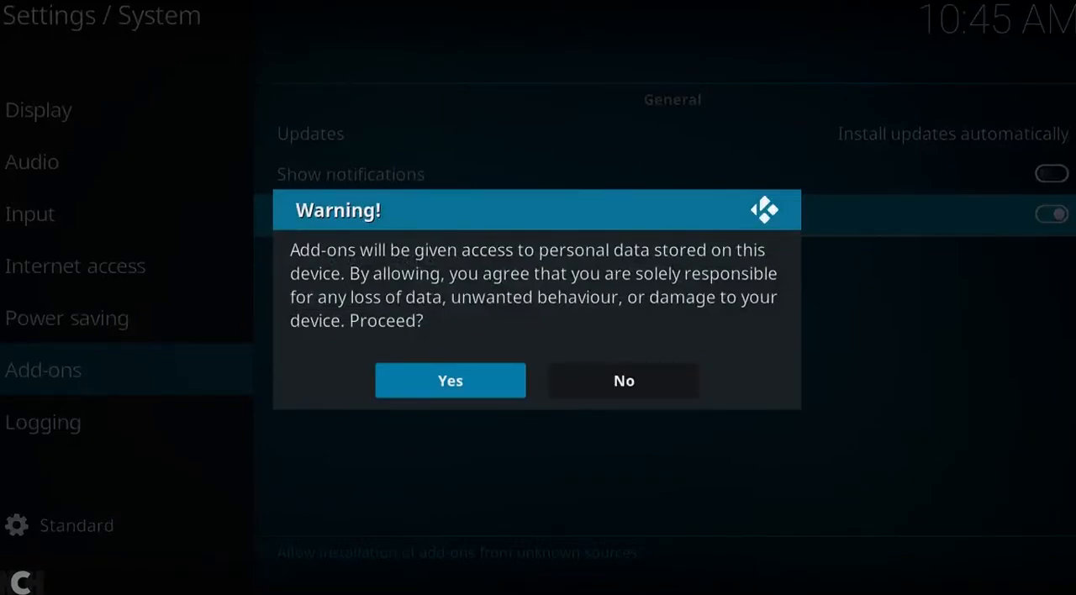
{"action": "left_click", "coordinate": [450, 380]}
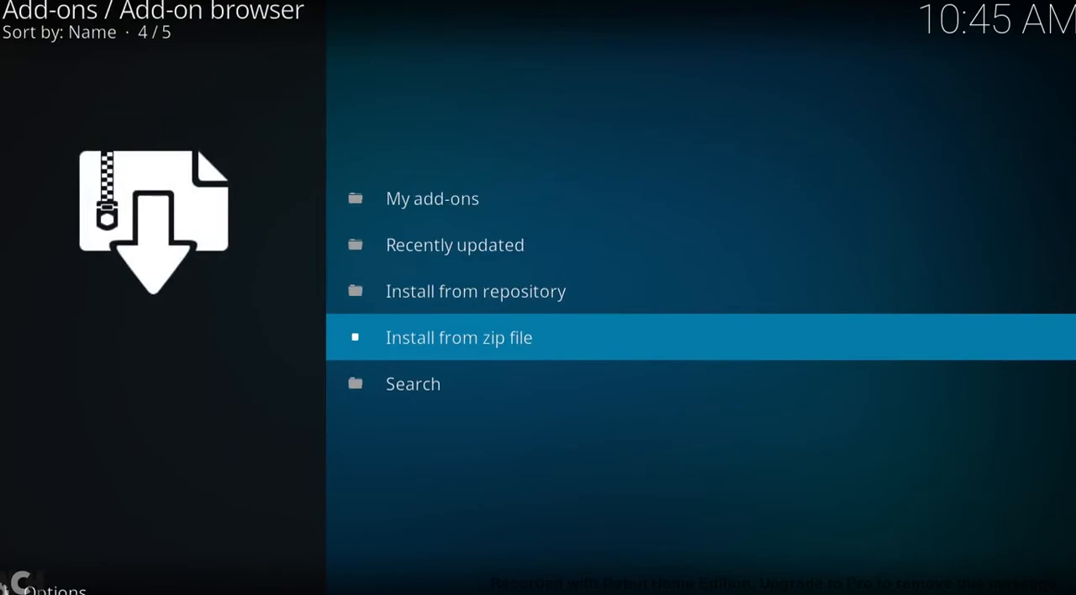
Install plugin.program.expansewizard.zip, accept its first-run settings, and ignore the build prompt.
{"action": "left_click", "coordinate": [459, 337]}
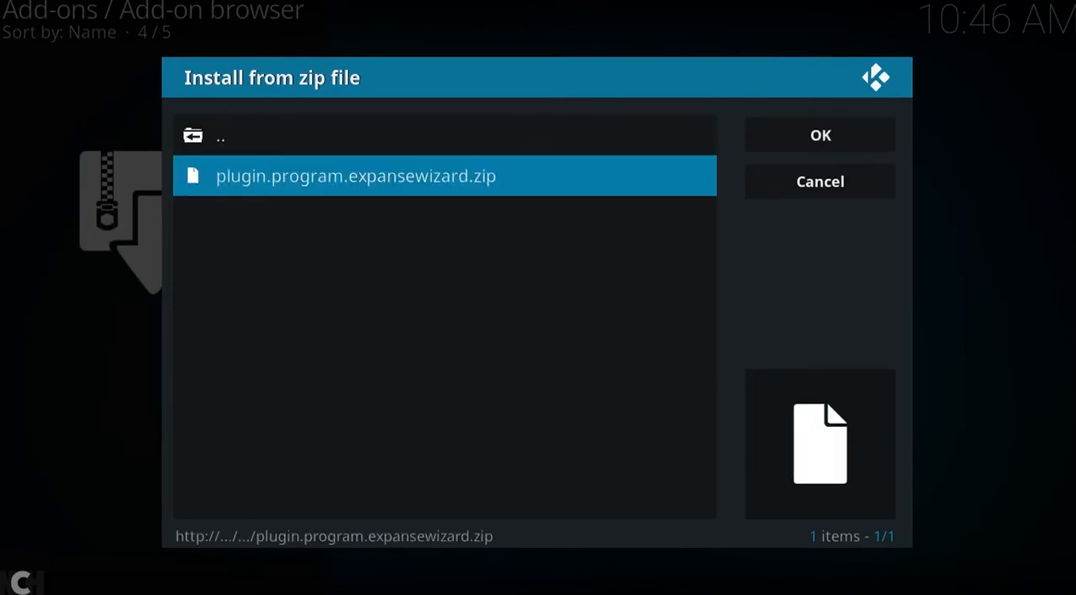
{"action": "left_click", "coordinate": [817, 181]}
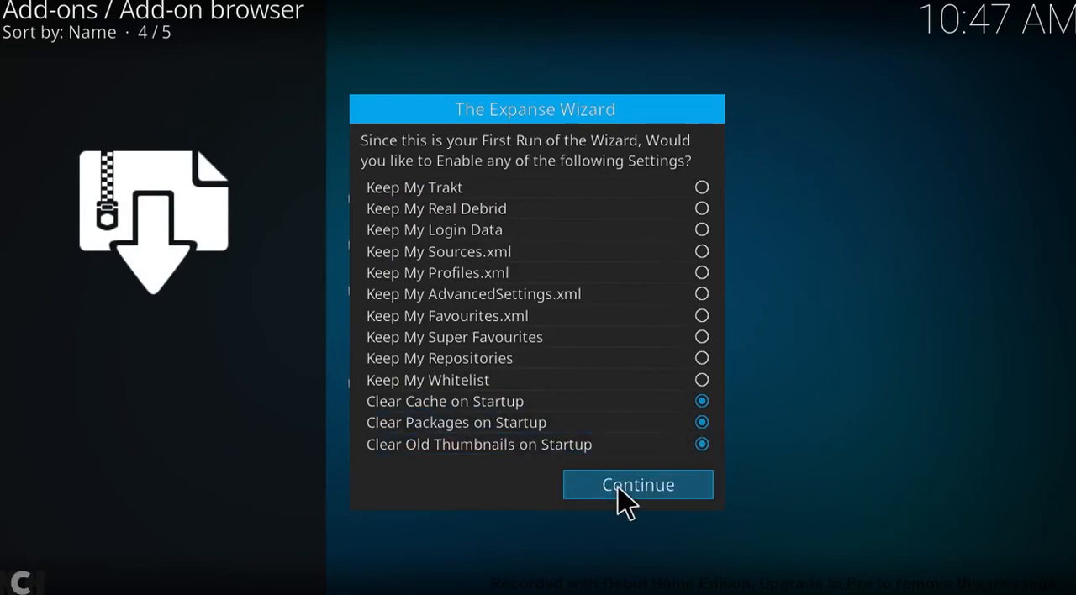
{"action": "left_click", "coordinate": [637, 484]}
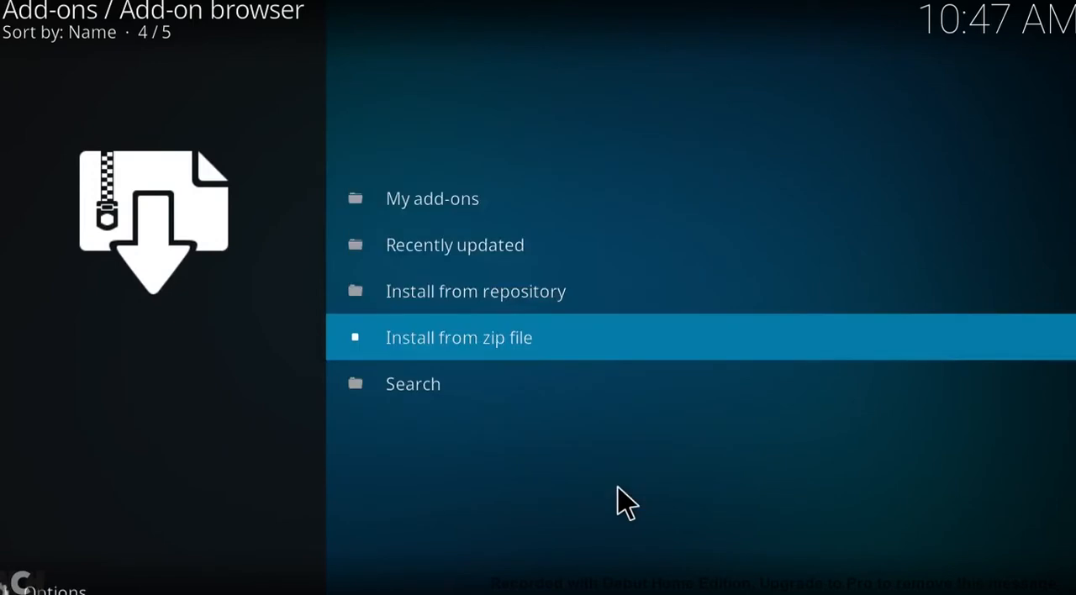
{"action": "left_click", "coordinate": [458, 337]}
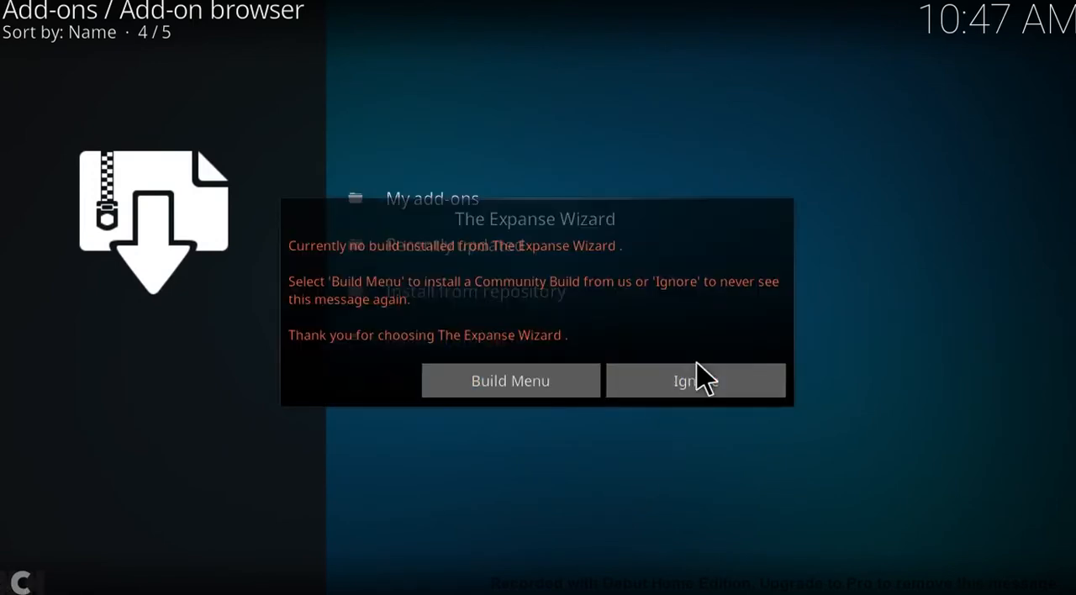
{"action": "left_click", "coordinate": [695, 380]}
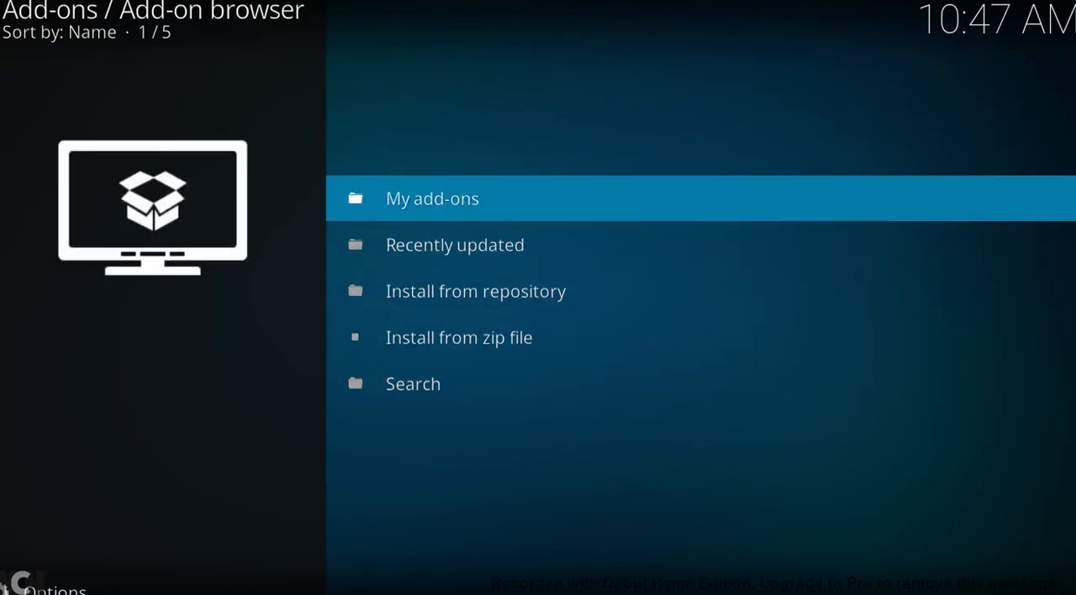
Launch expansewizard from My add-ons > Program add-ons.
{"action": "left_click", "coordinate": [432, 199]}
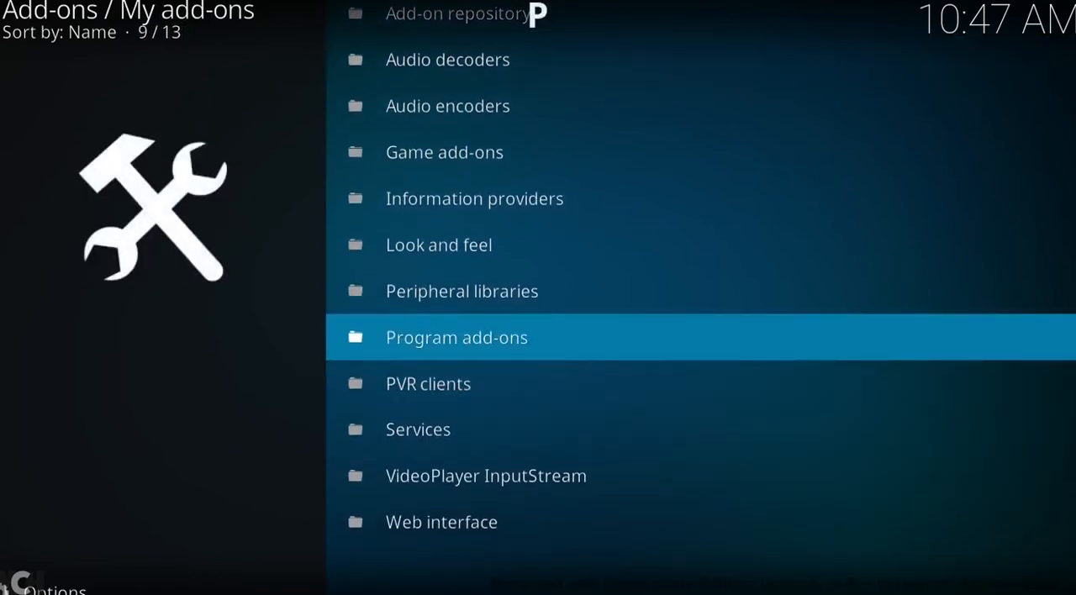
{"action": "left_click", "coordinate": [455, 337]}
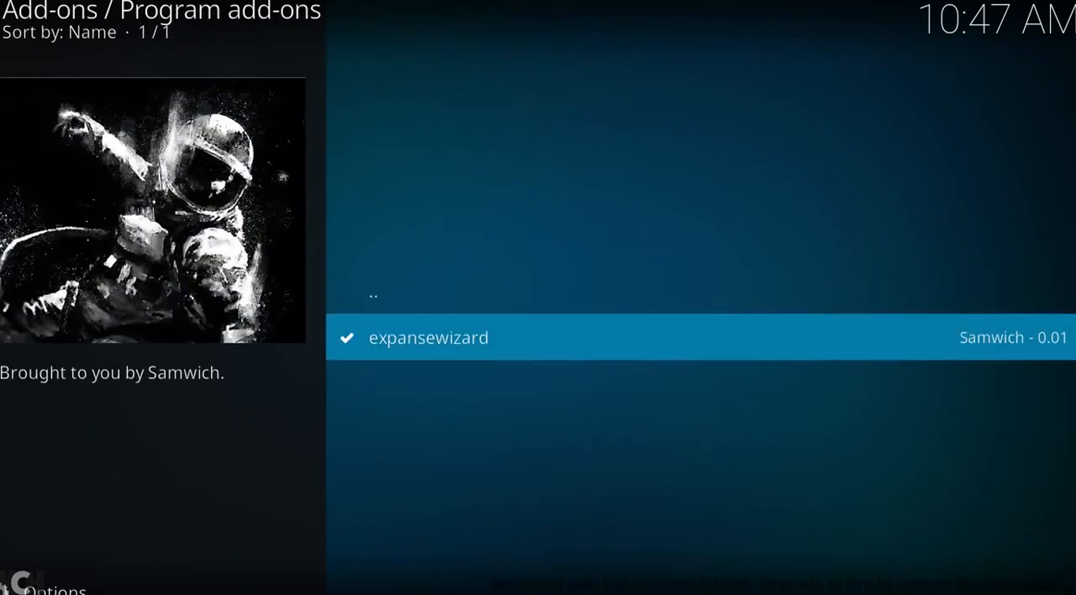
{"action": "left_click", "coordinate": [428, 337]}
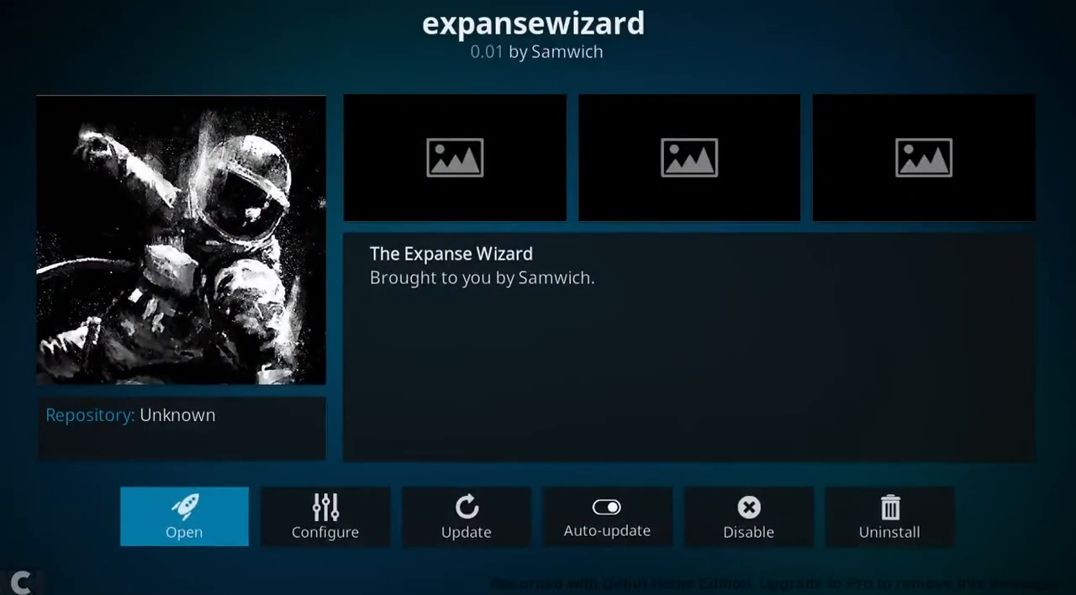
{"action": "left_click", "coordinate": [184, 516]}
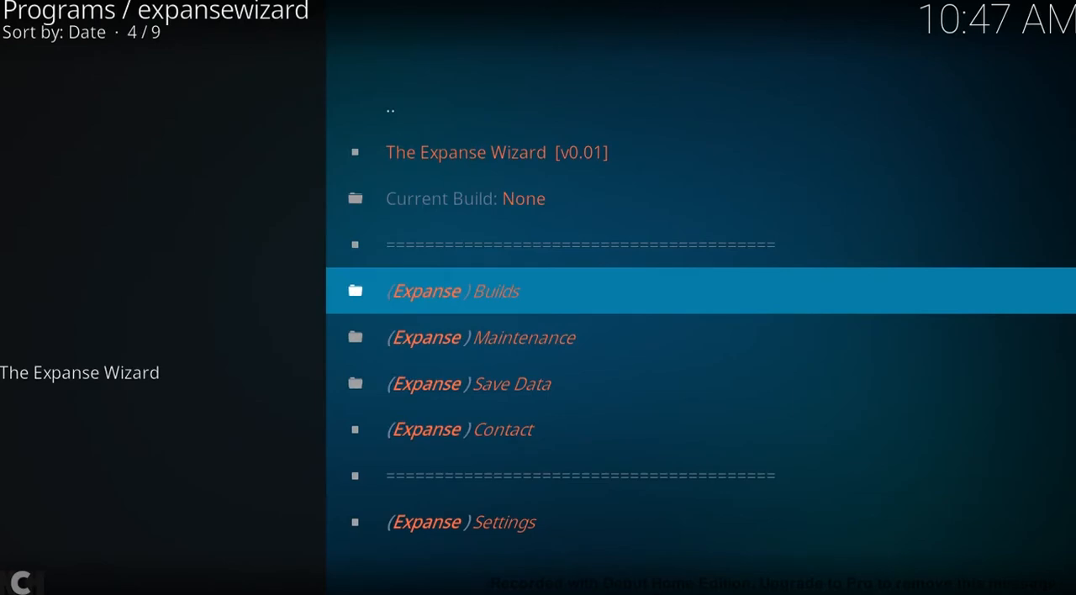
In (Expanse) Builds, select [17.3] Horizon Lite (v1.0).
{"action": "left_click", "coordinate": [452, 291]}
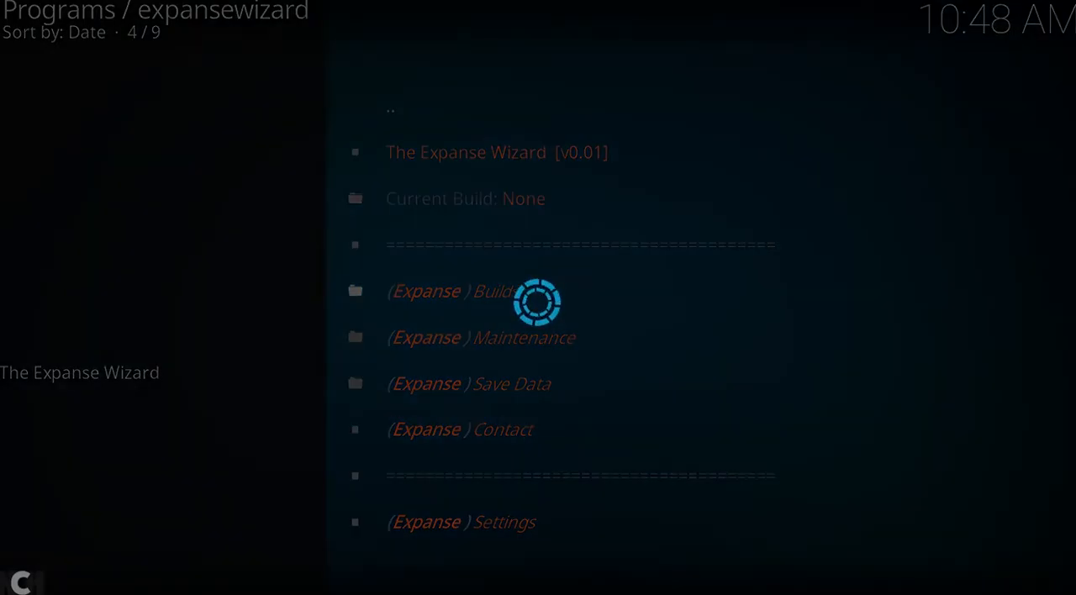
{"action": "left_click", "coordinate": [449, 291]}
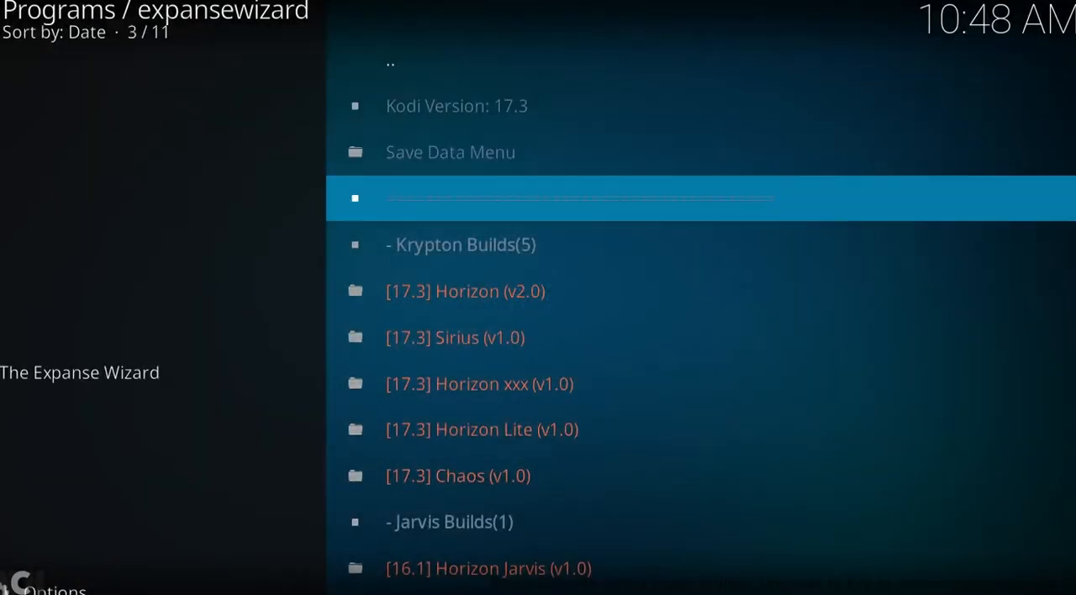
{"action": "key", "text": "Down"}
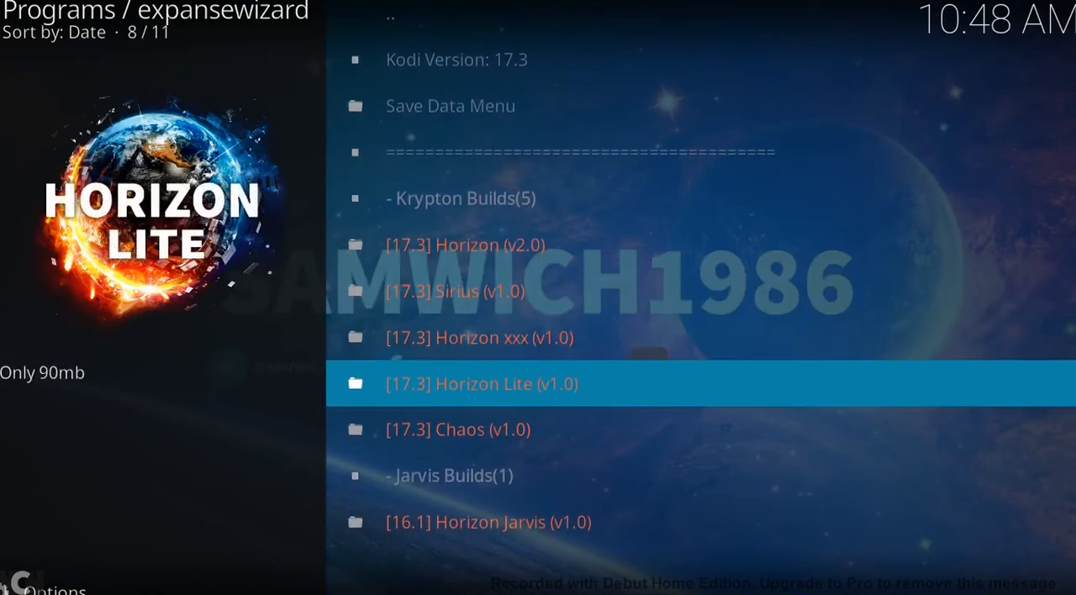
{"action": "left_click", "coordinate": [504, 383]}
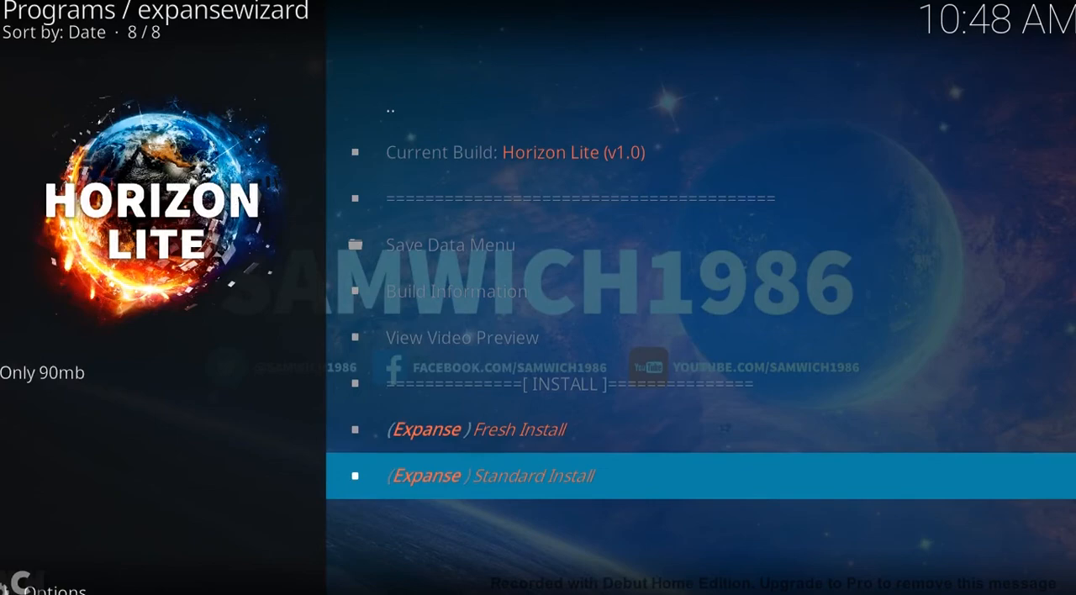
Run the (Expanse) Standard Install of Horizon Lite v1.0, then force close Kodi.
{"action": "left_click", "coordinate": [490, 475]}
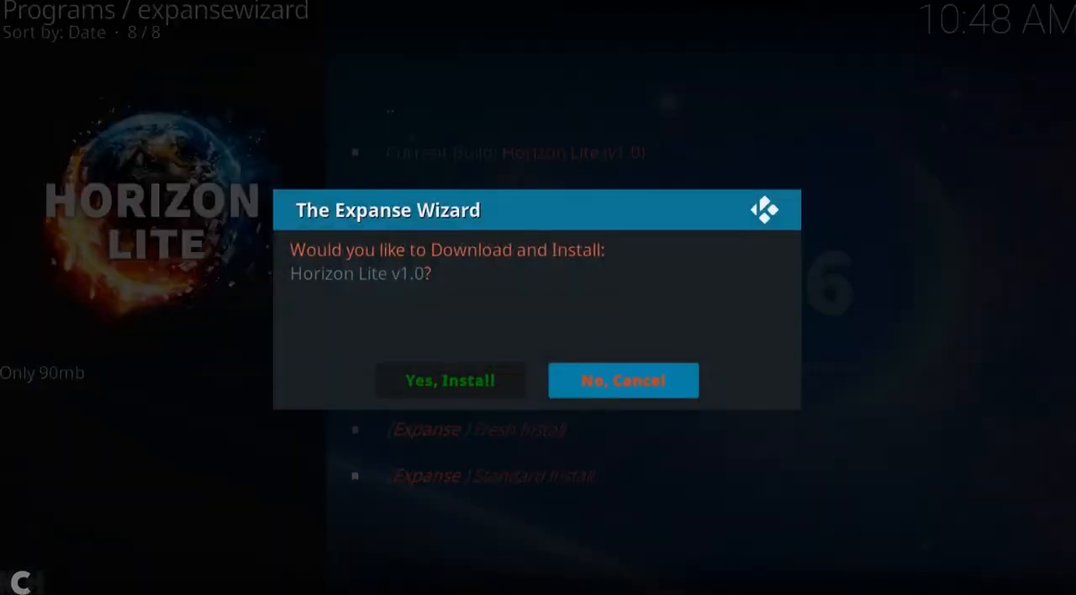
{"action": "left_click", "coordinate": [450, 380]}
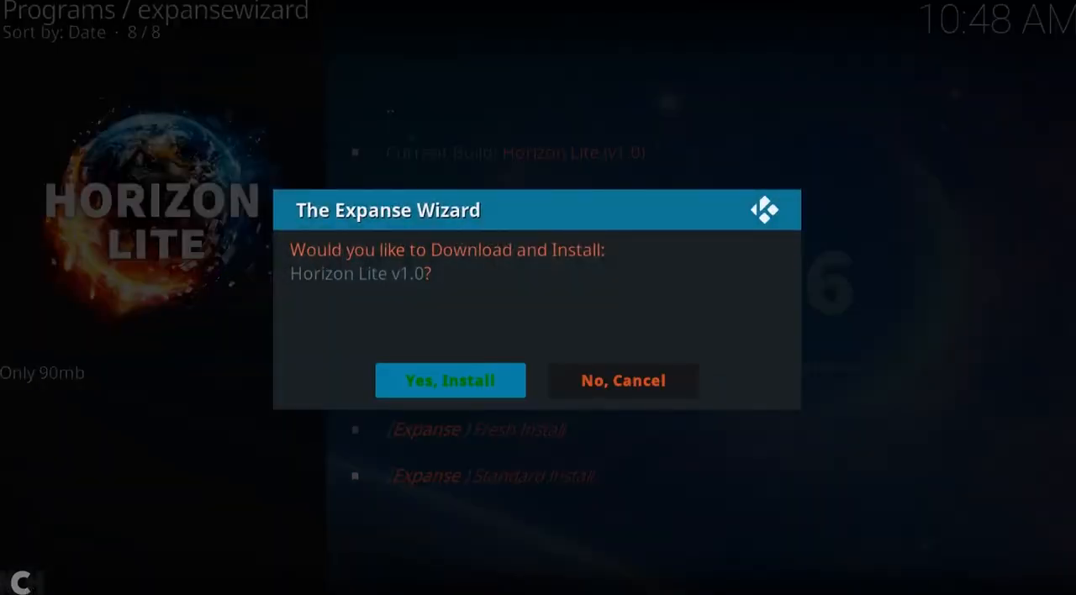
{"action": "left_click", "coordinate": [449, 380]}
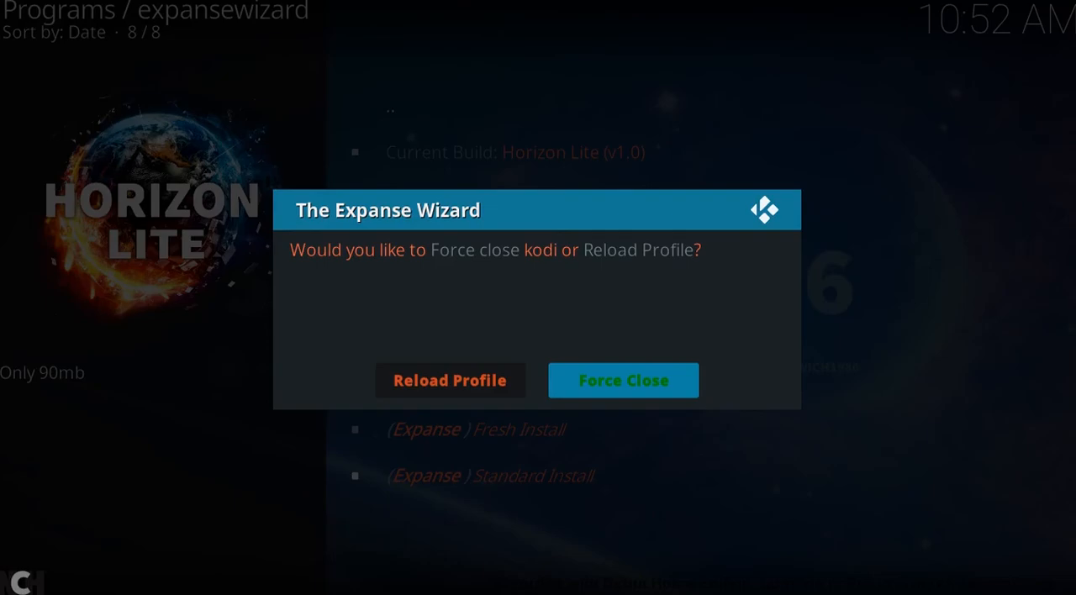
{"action": "left_click", "coordinate": [623, 379]}
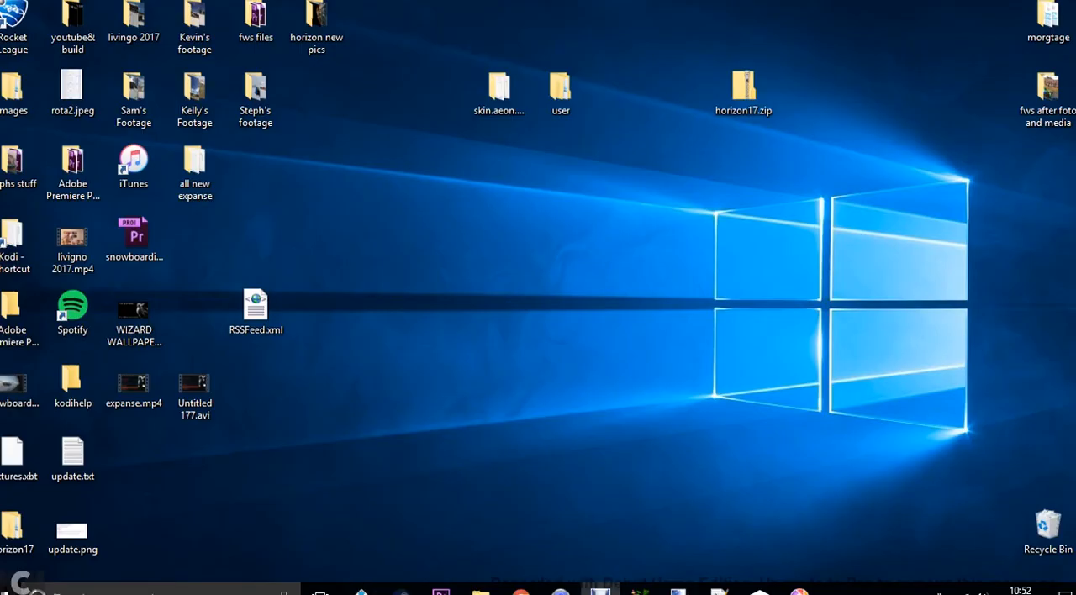